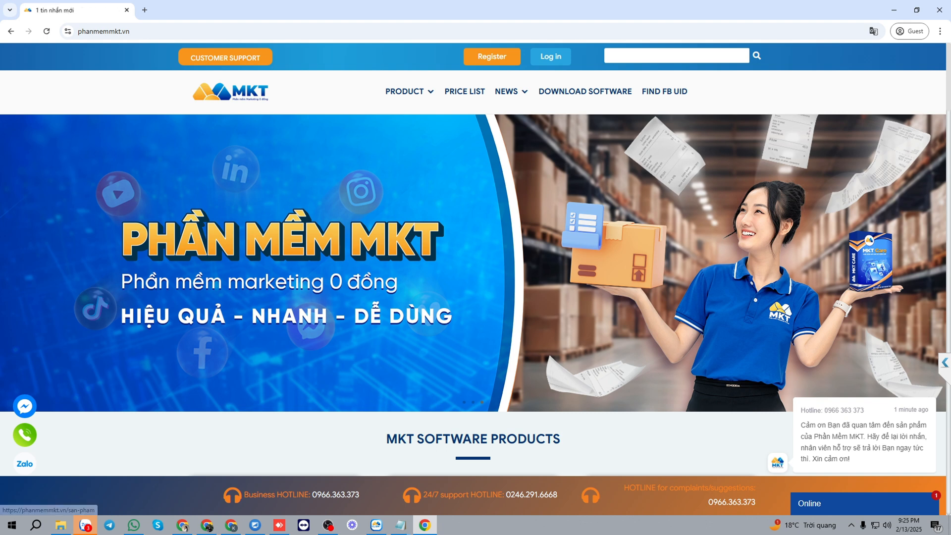
- Create a new folder named mktcare at the root of the C: drive
click(60, 524)
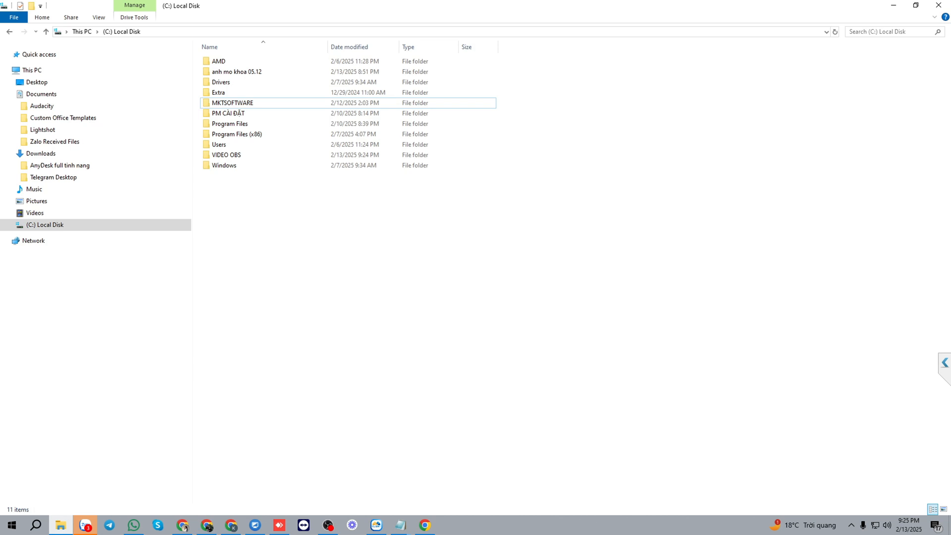
right_click(298, 249)
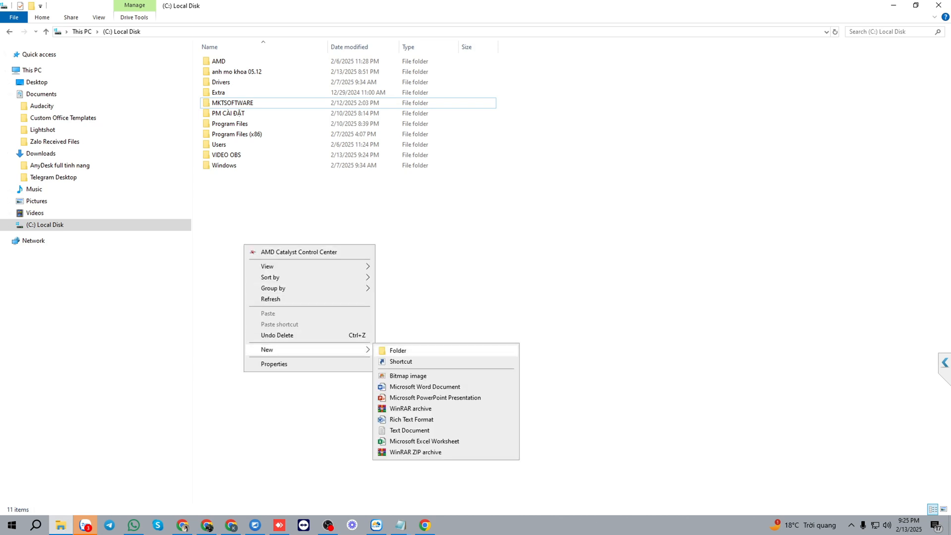
click(397, 351)
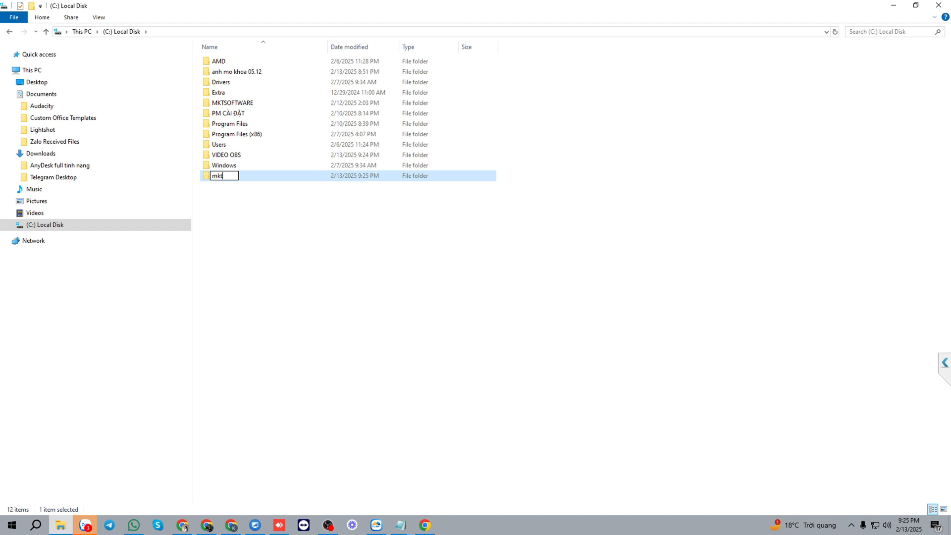
text(care)
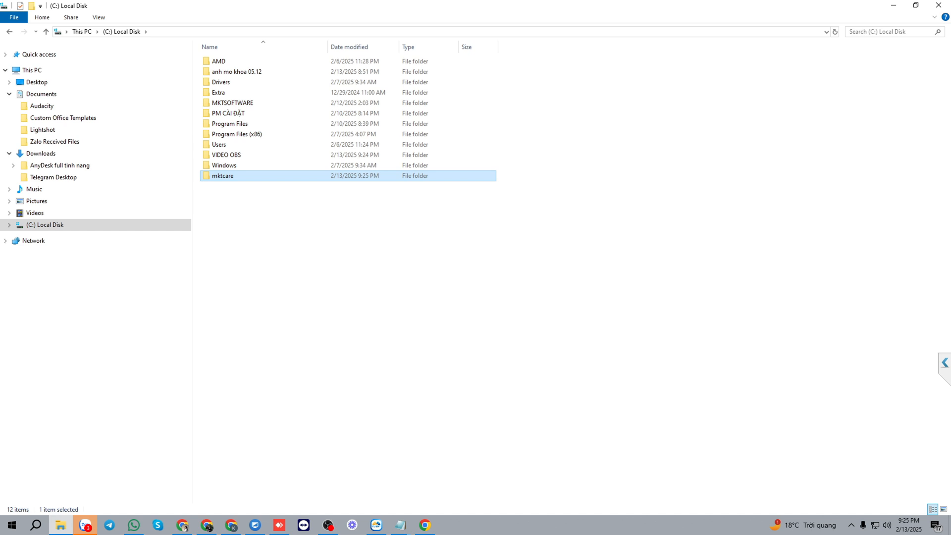
click(35, 525)
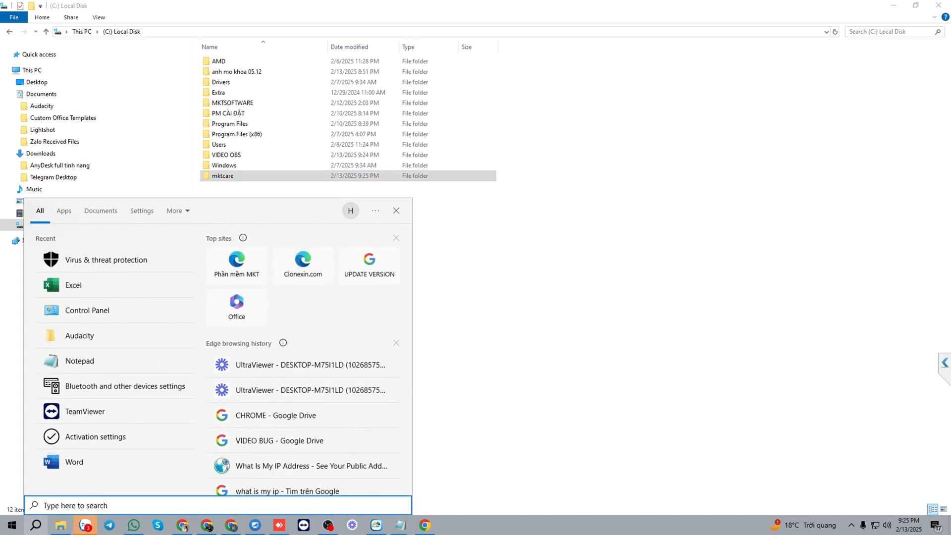
- Reach the Defender exclusions list through Virus & threat protection settings
click(106, 259)
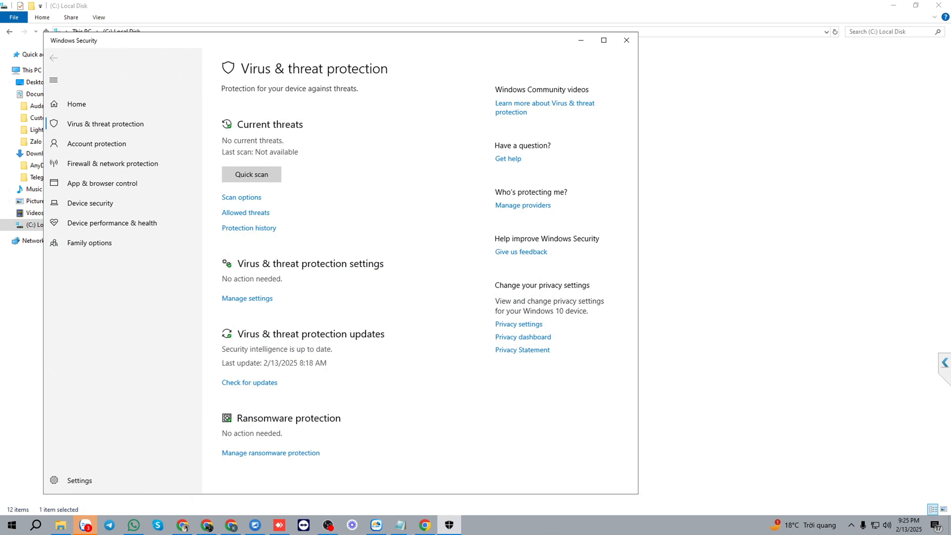
click(247, 298)
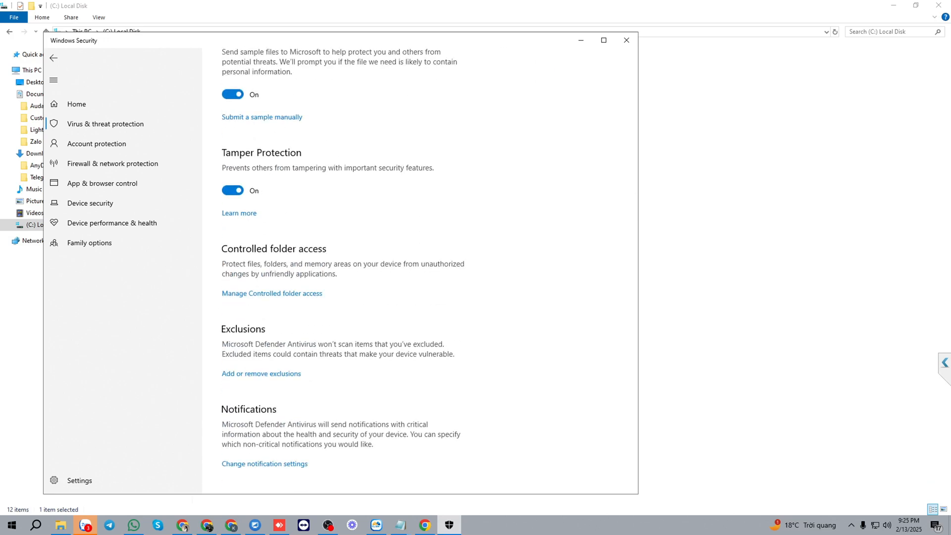
click(261, 373)
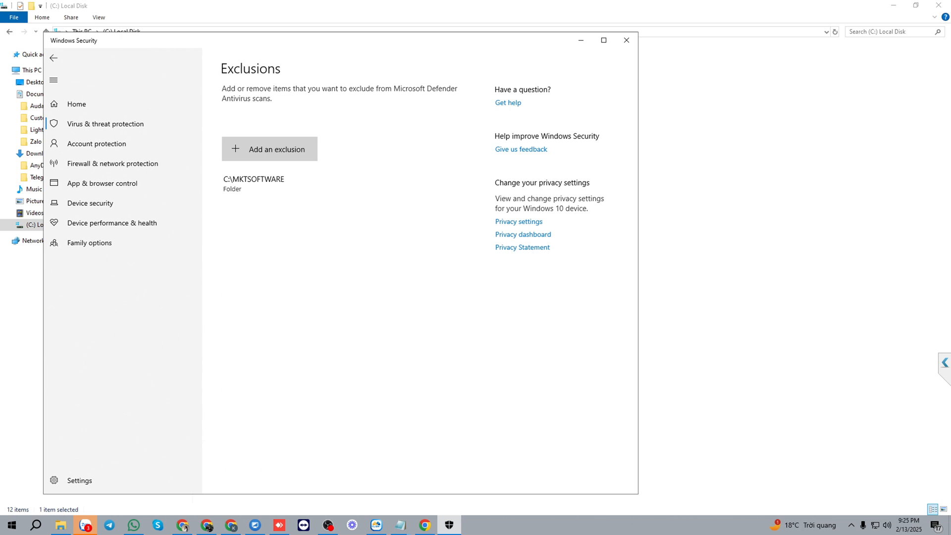
click(277, 148)
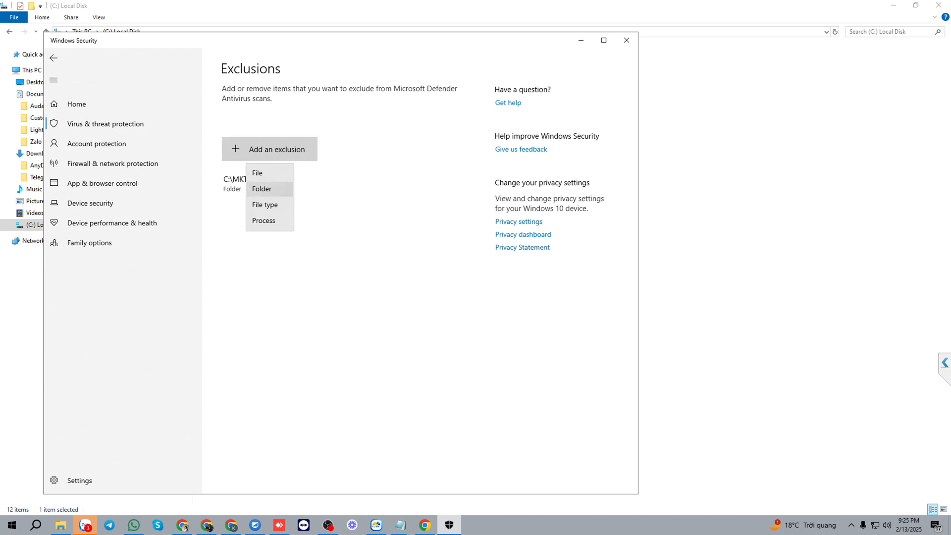
- Add C:\mktcare as a folder exclusion in Microsoft Defender
click(261, 188)
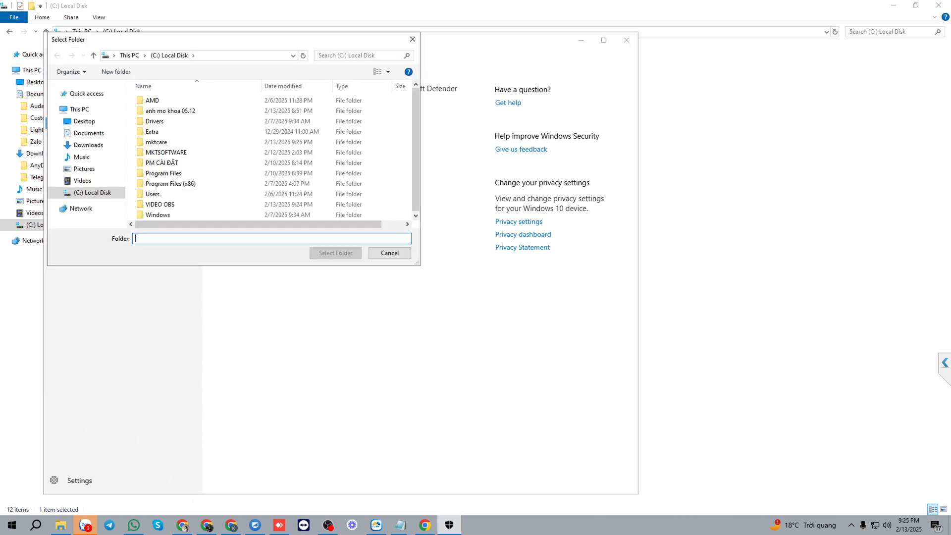
click(156, 142)
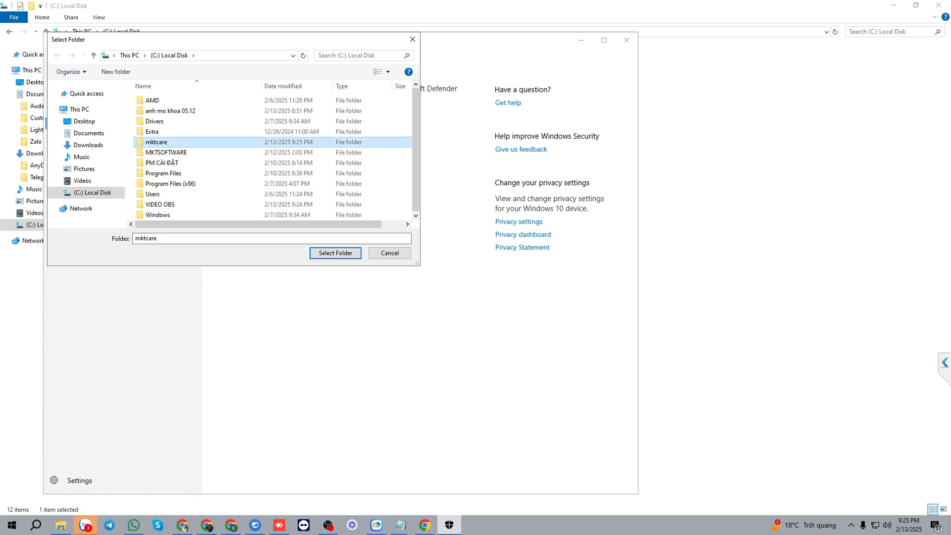
click(335, 253)
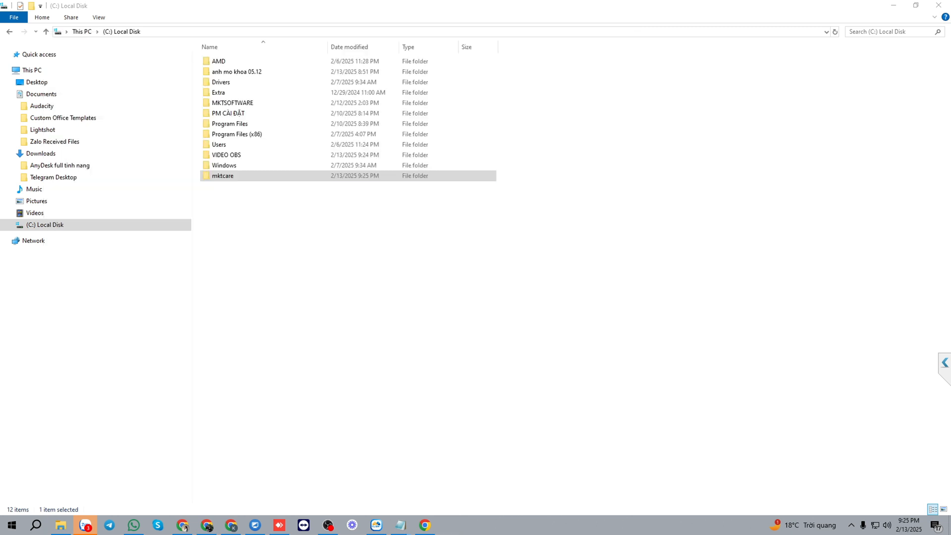
- Translate the MKT download page to English and download the MKT Care software
click(424, 524)
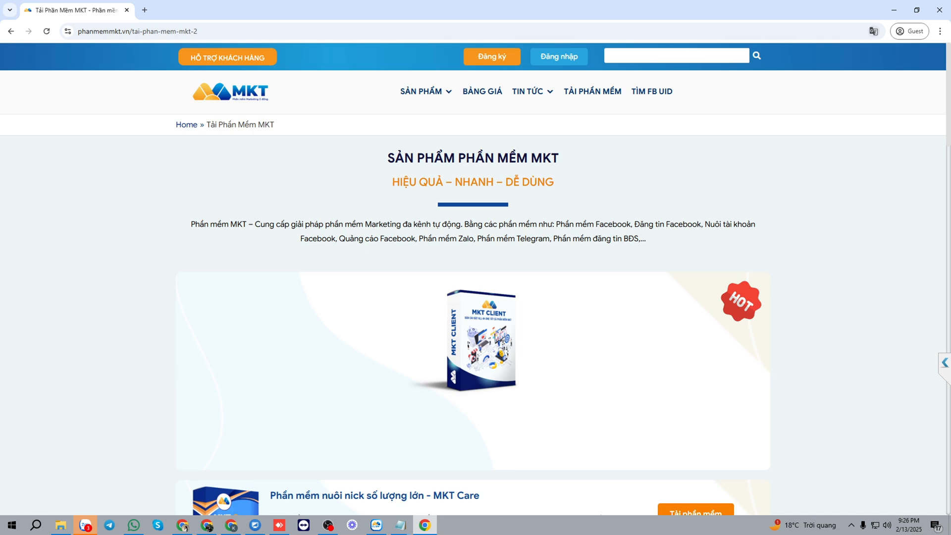
click(872, 31)
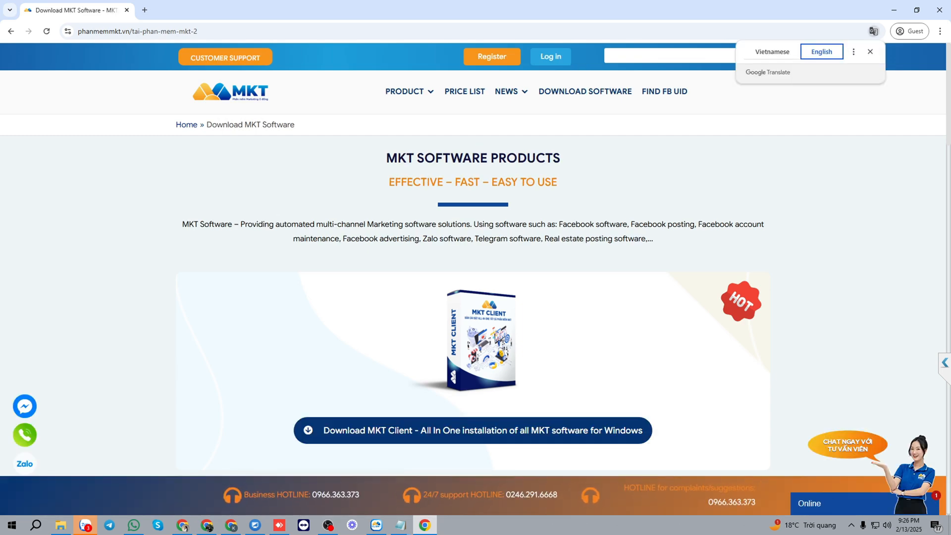
scroll(down, 3)
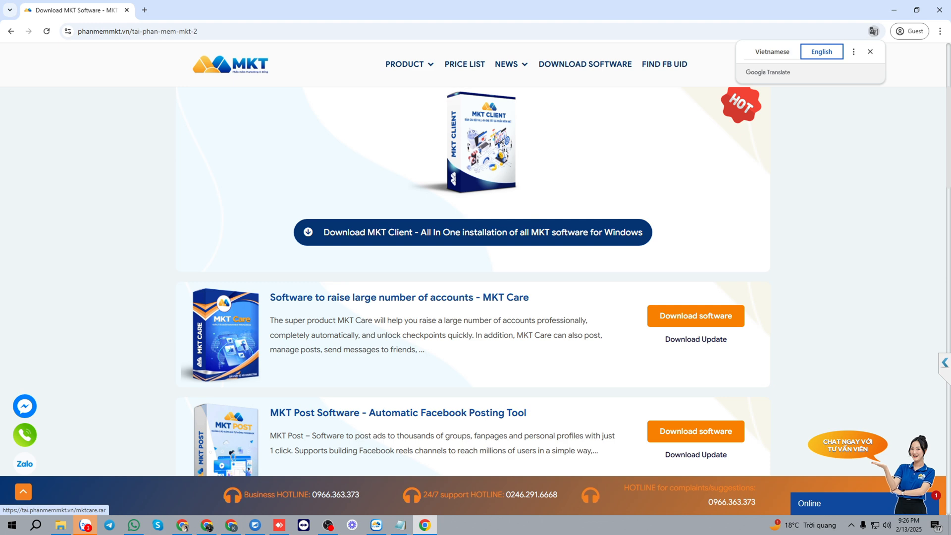
click(695, 315)
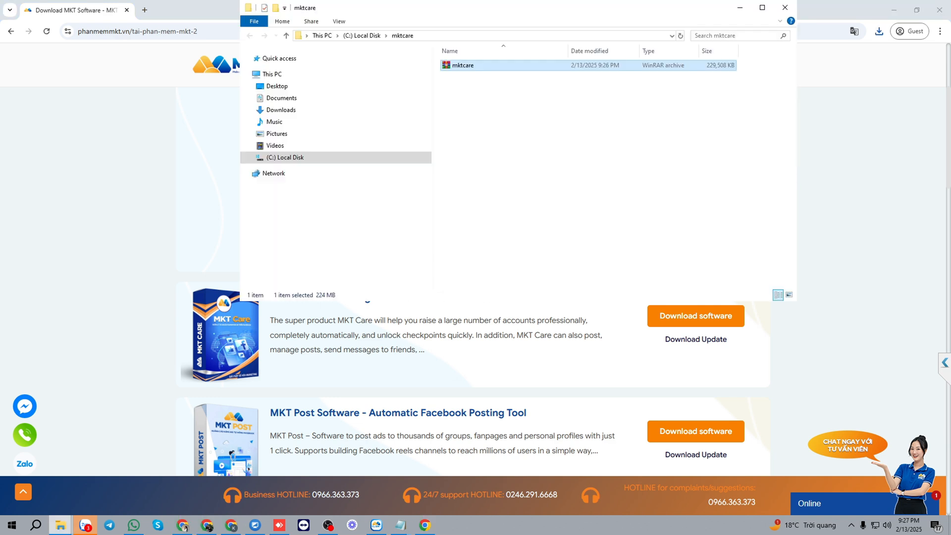
- Extract the mktcare archive in place and enter the extracted MKT-CARE- folder
right_click(463, 64)
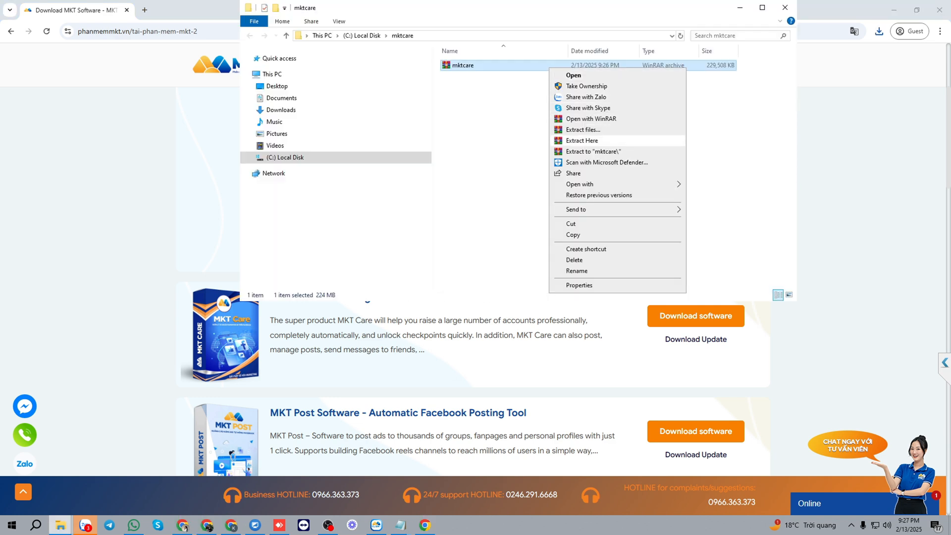
click(581, 140)
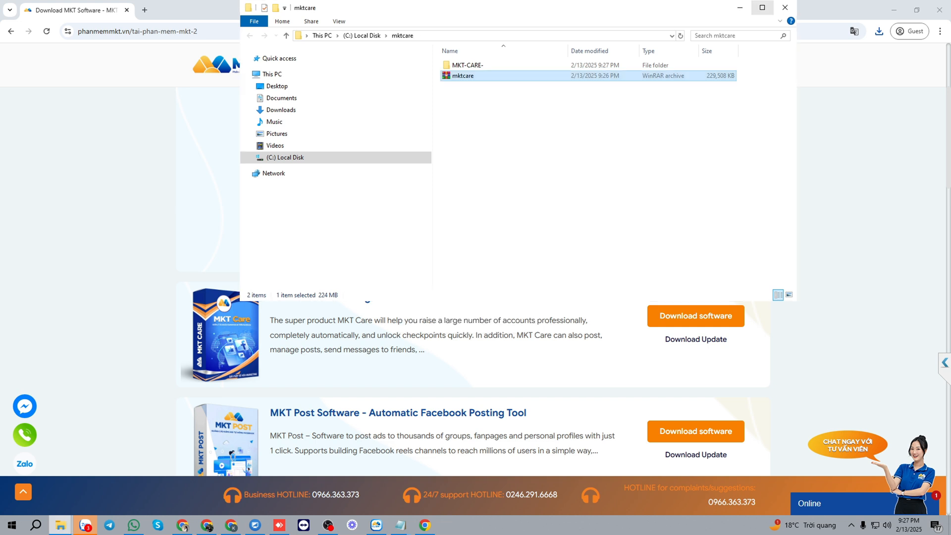
double_click(468, 65)
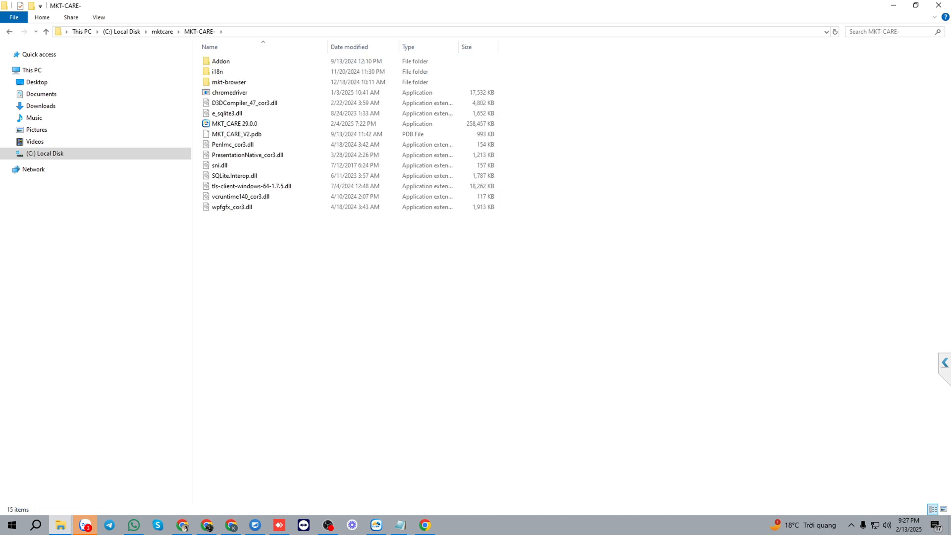
click(235, 123)
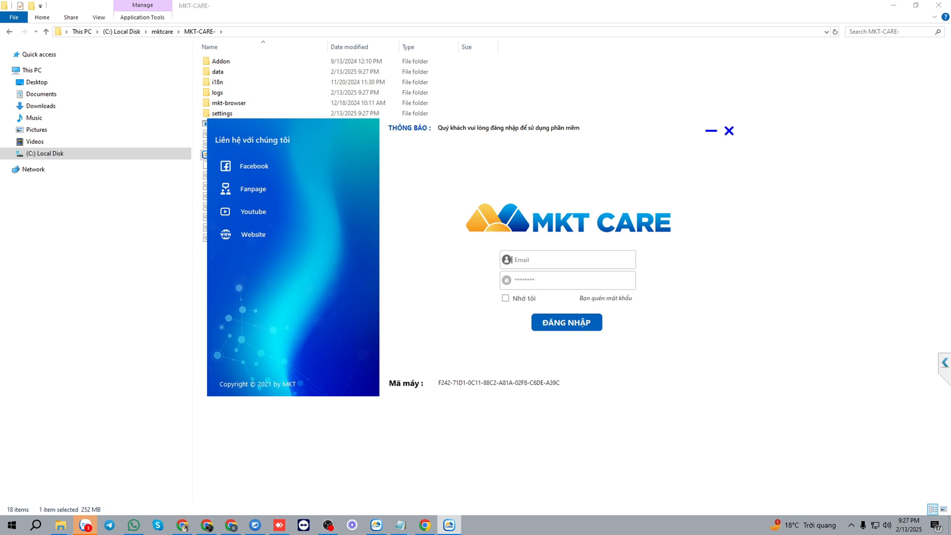
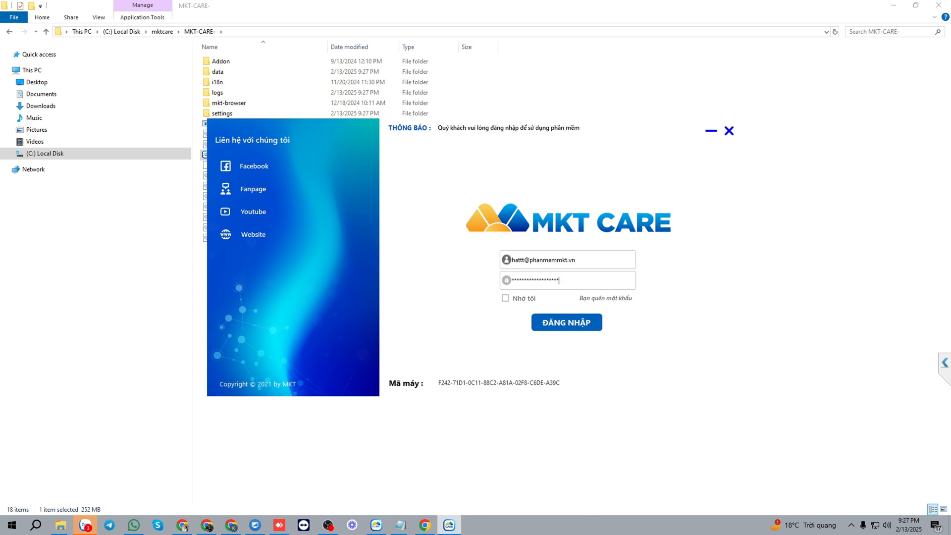
- Sign in to MKT Care with the account email and password, keeping the login remembered
click(505, 298)
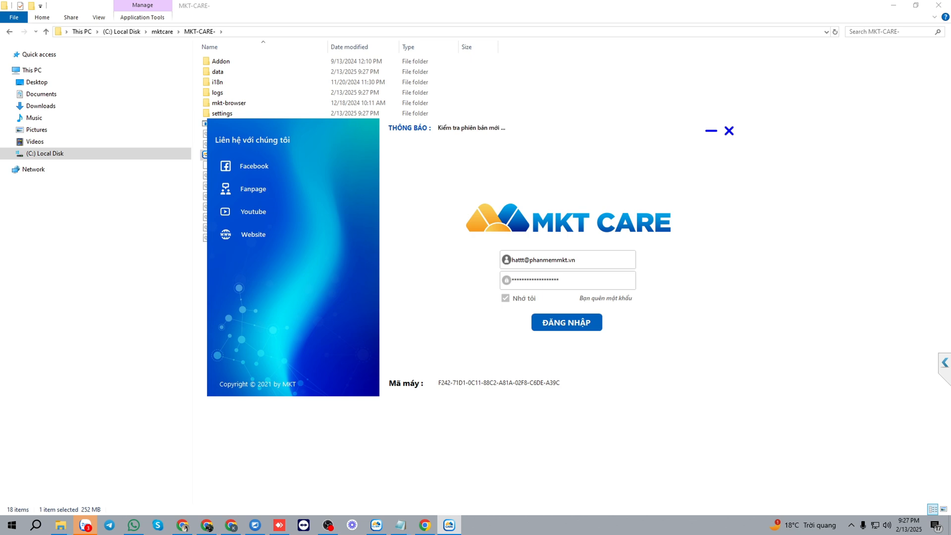
click(566, 322)
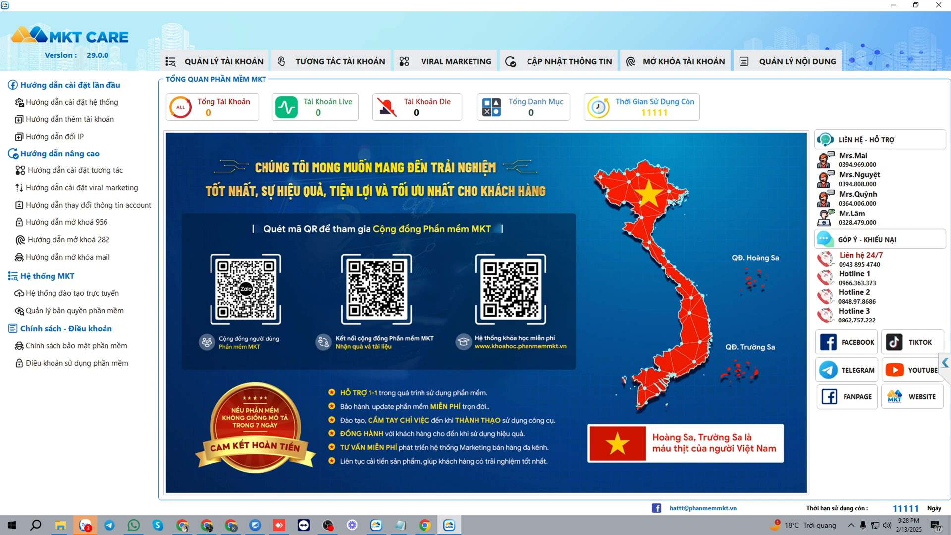
- Apply the interface language switch from System Setting so MKT Care closes to restart
click(224, 60)
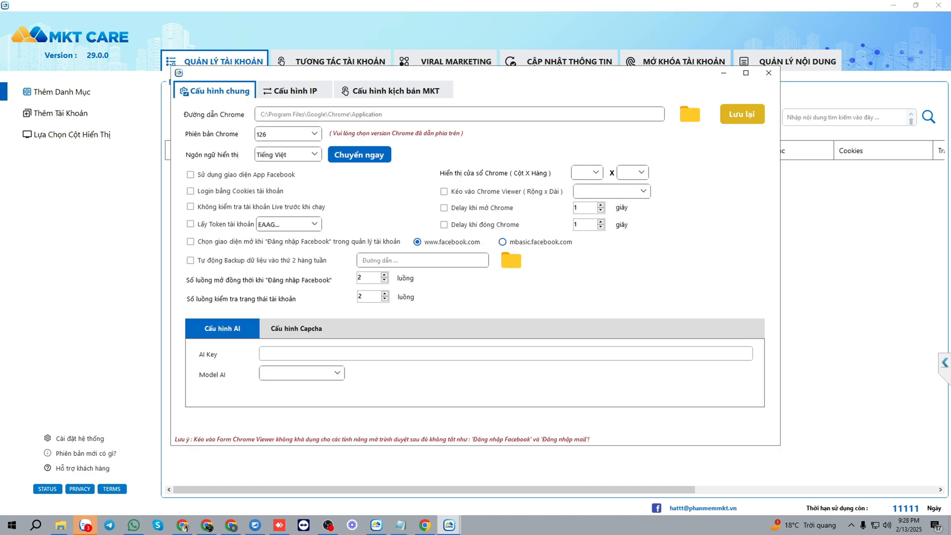
click(315, 154)
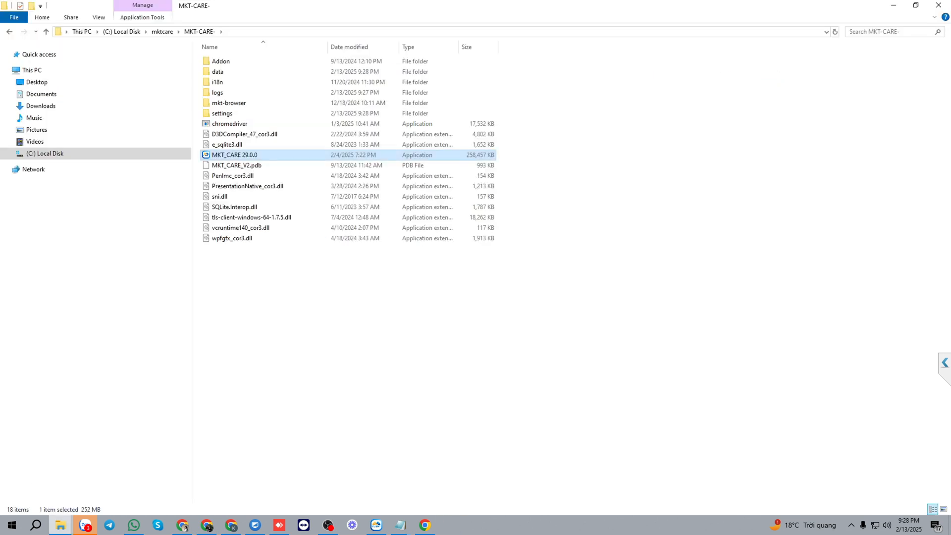
- Relaunch MKT_CARE 29.0.0 and log in so the dashboard reopens in English
double_click(234, 154)
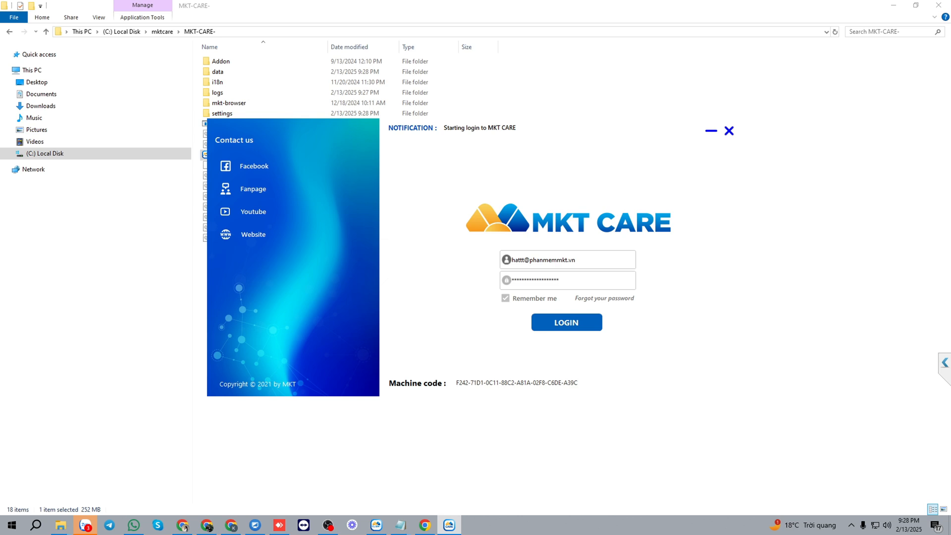
click(565, 322)
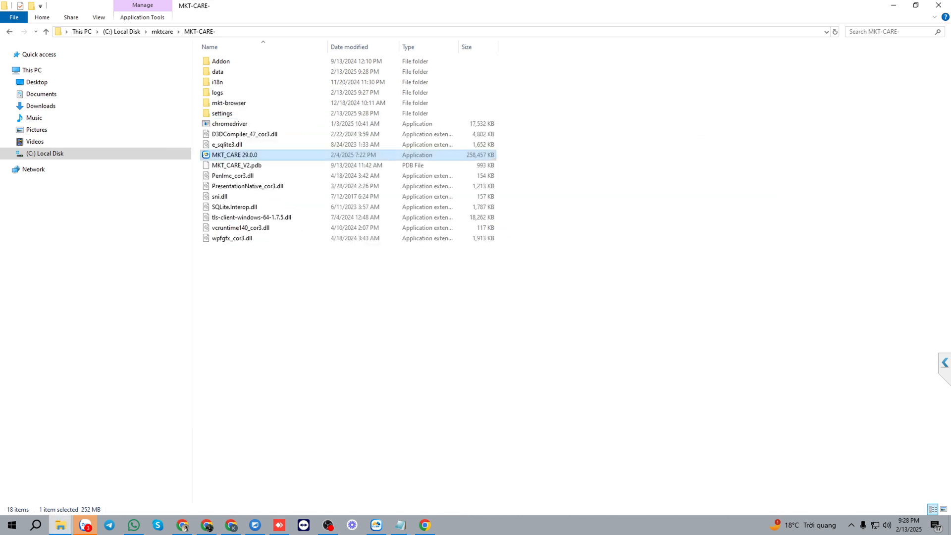
double_click(234, 155)
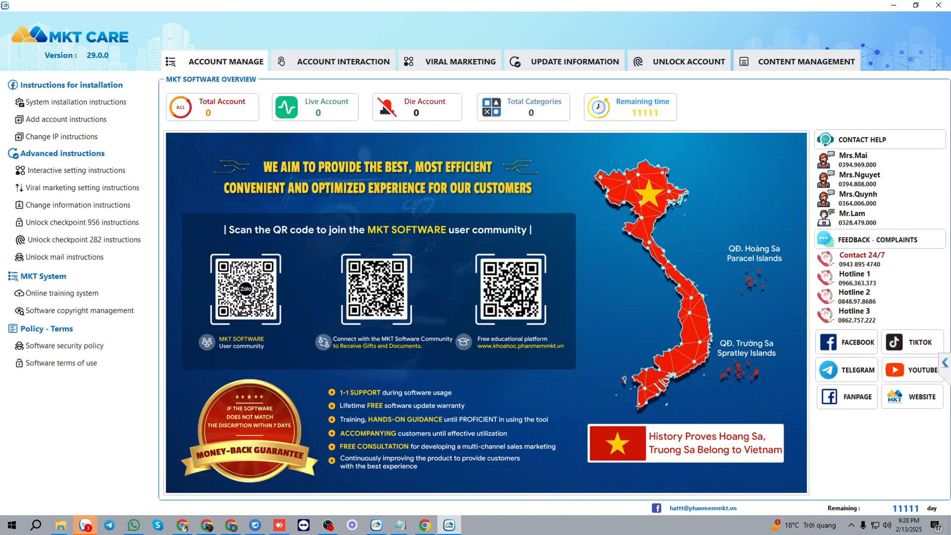
- Set the Chrome Path to mkt-browser\chrome.exe and run chromedriver.exe to read its version
click(226, 60)
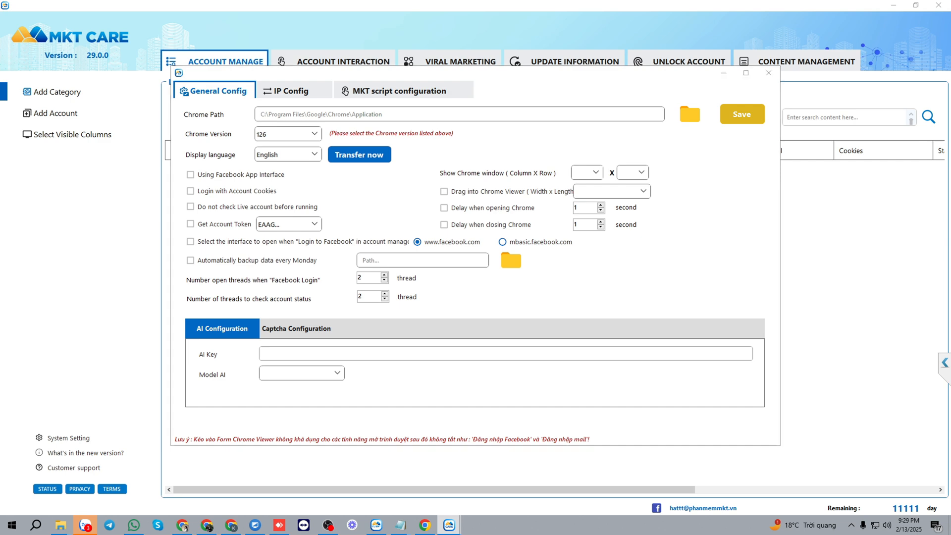
click(689, 114)
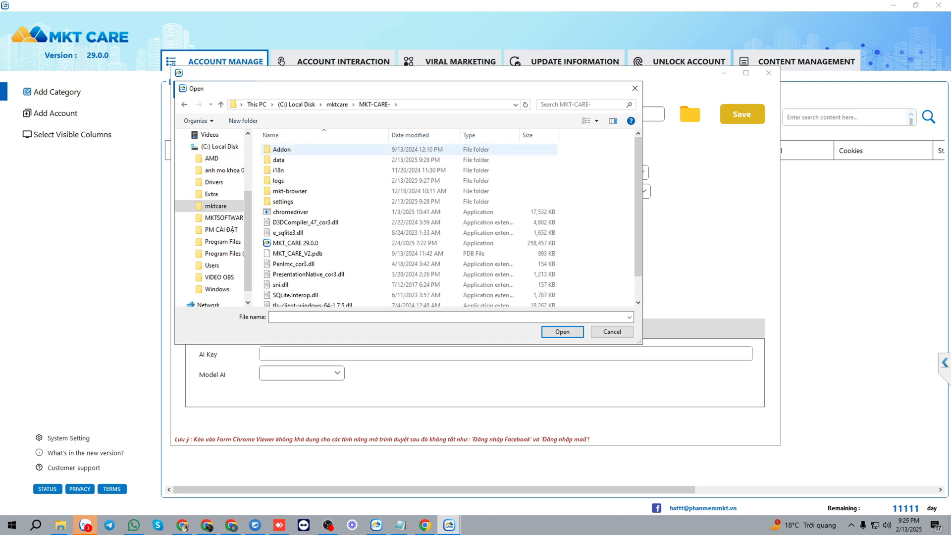
double_click(291, 190)
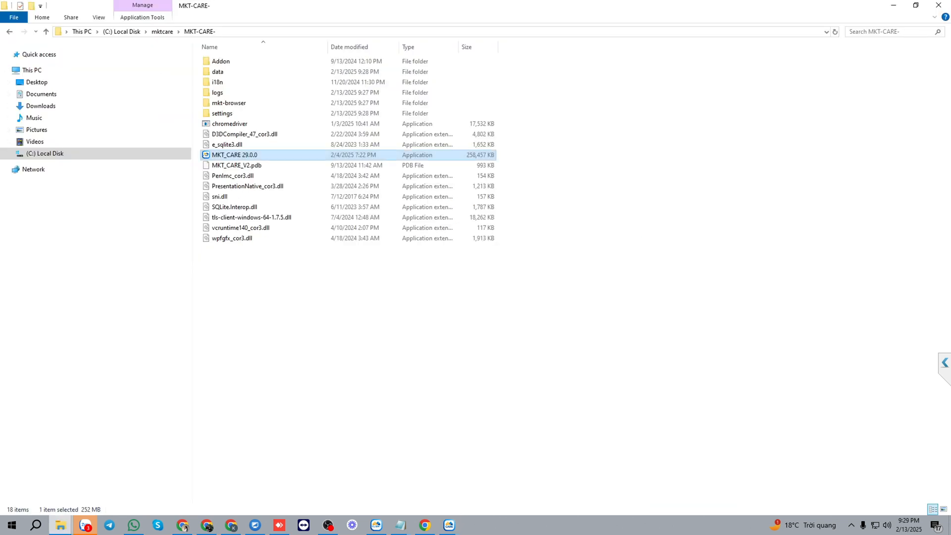
double_click(230, 124)
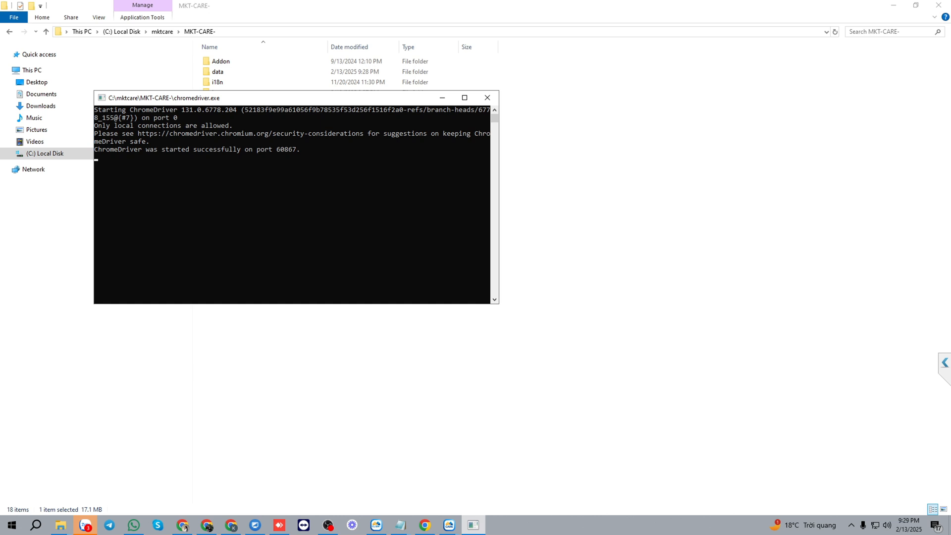
double_click(187, 109)
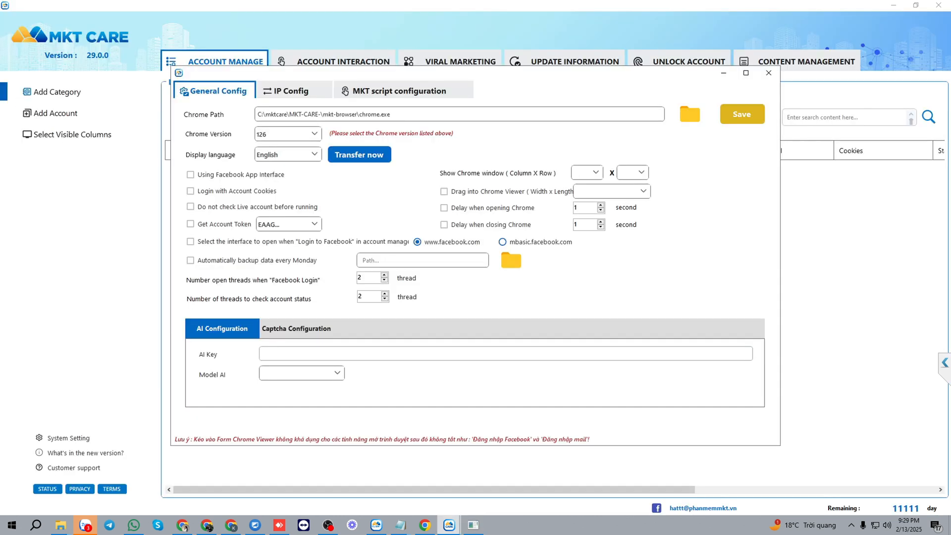
- Set the Chrome Version to 131 to match the driver
click(314, 133)
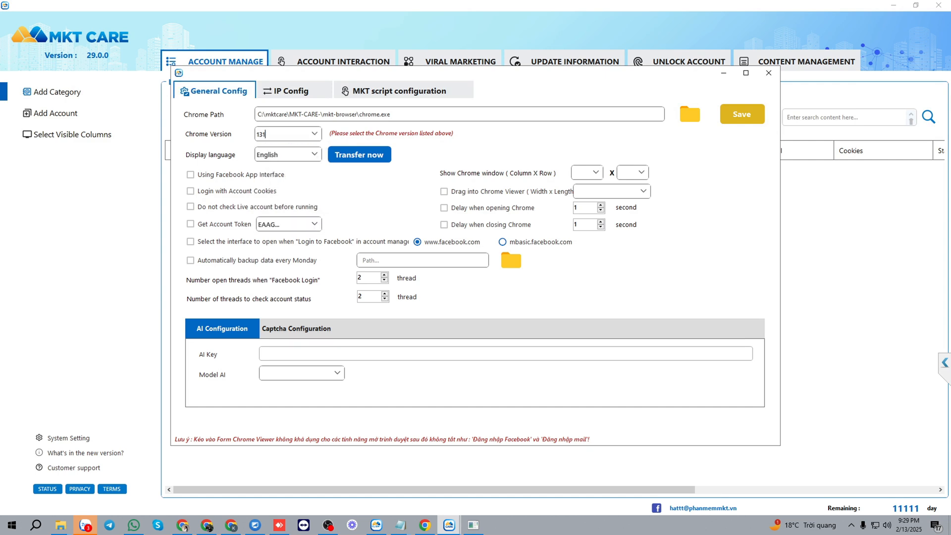
click(190, 174)
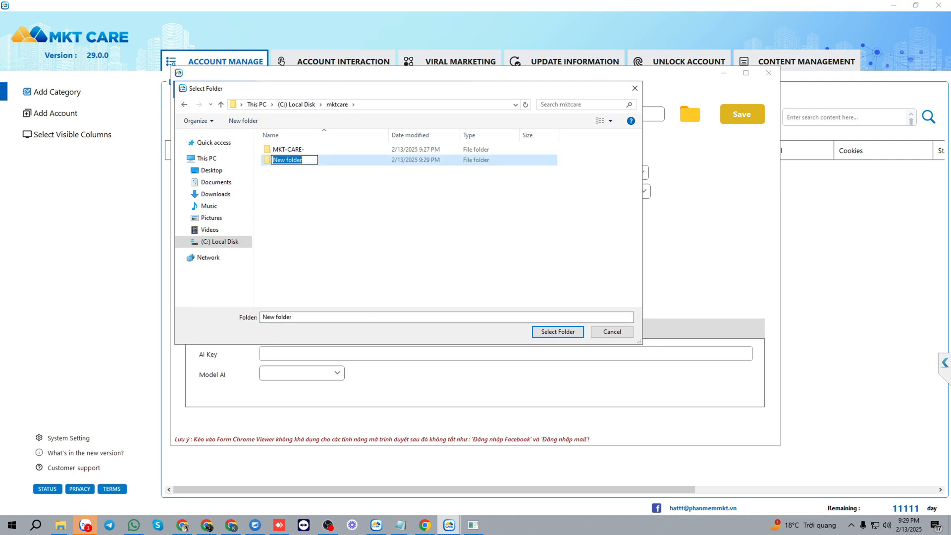
- Name the new Monday auto-backup folder backupupdate inside C:\mktcare
text(backup)
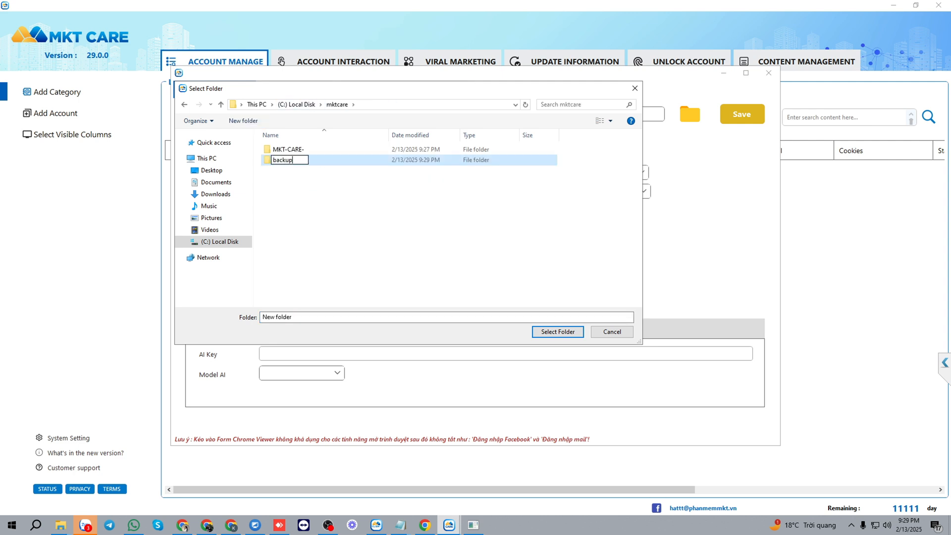
text(update)
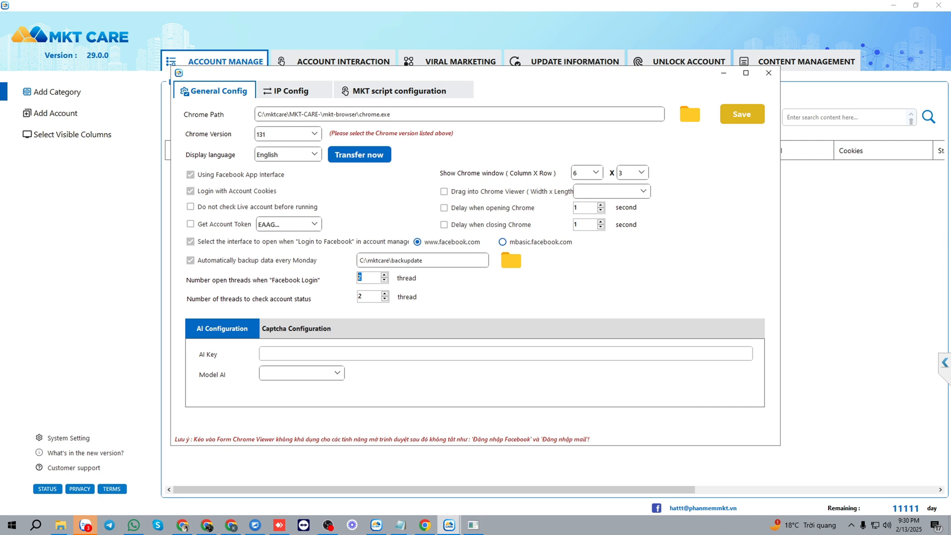
- Set Number open threads and account-status check threads both to 10
text(10)
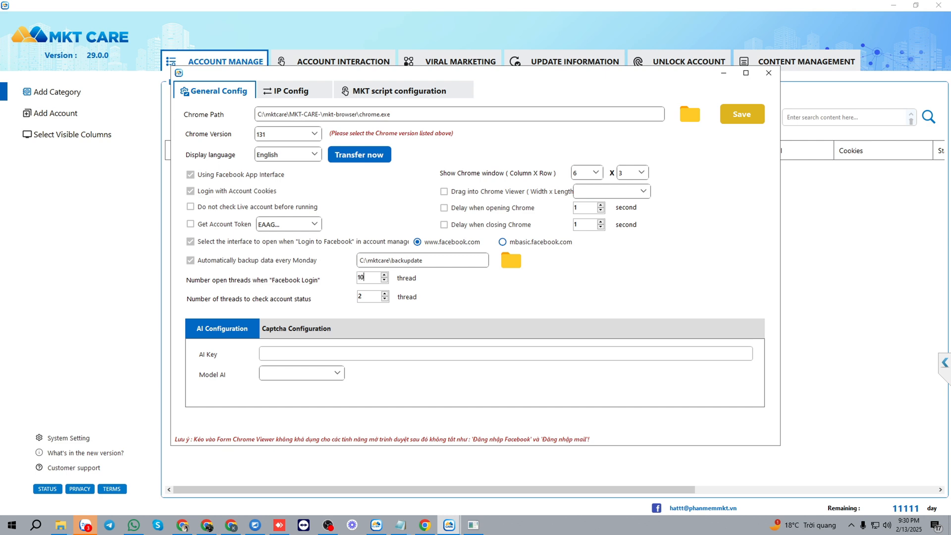
click(367, 296)
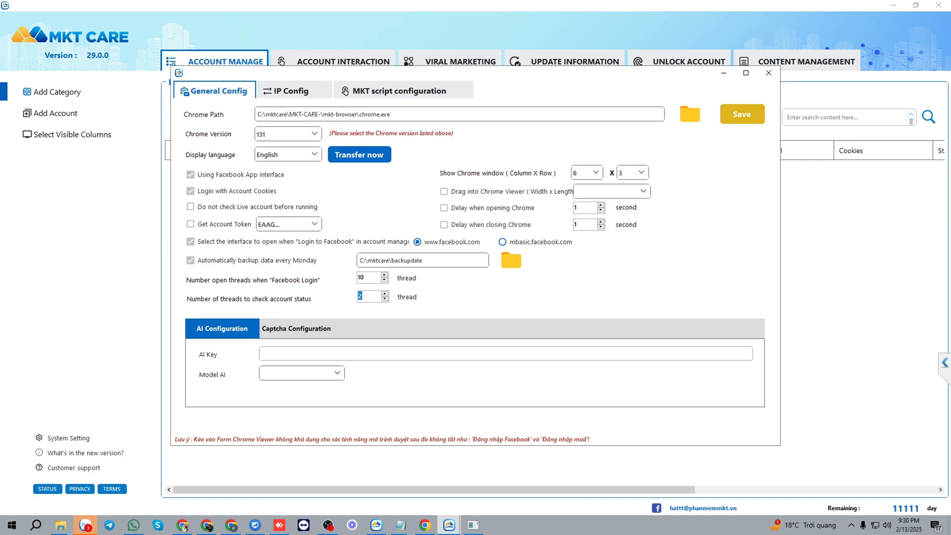
text(10)
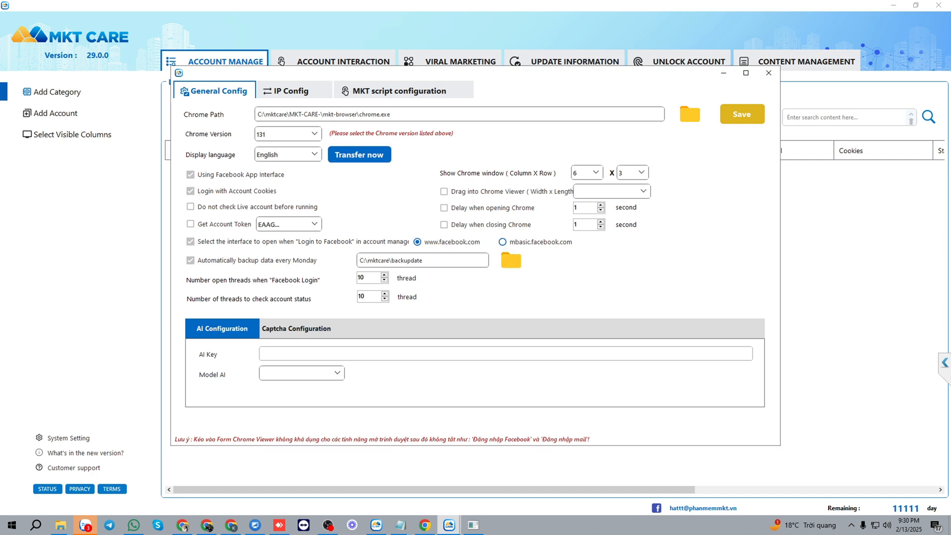
click(289, 90)
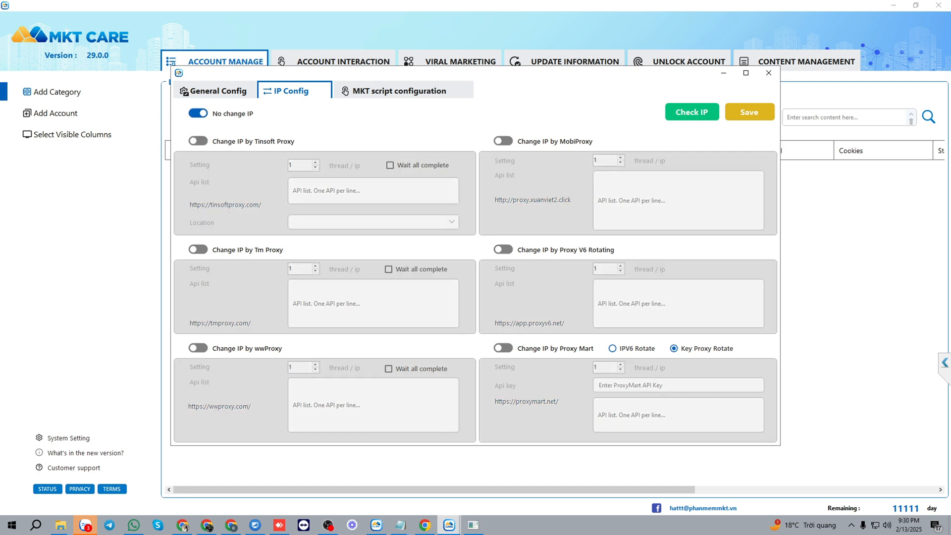
- Save the IP settings twice with IP changing off, confirming each Saved successfully notice
click(749, 111)
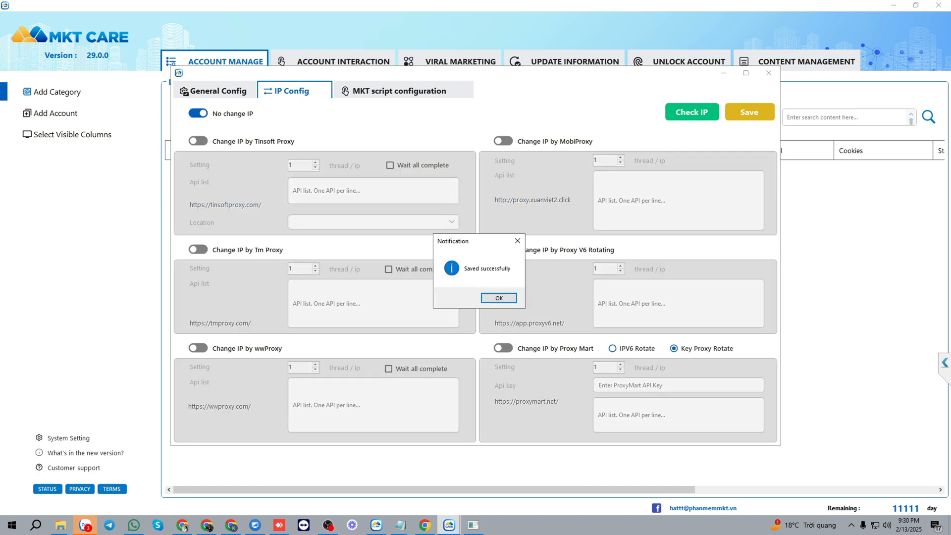
click(498, 298)
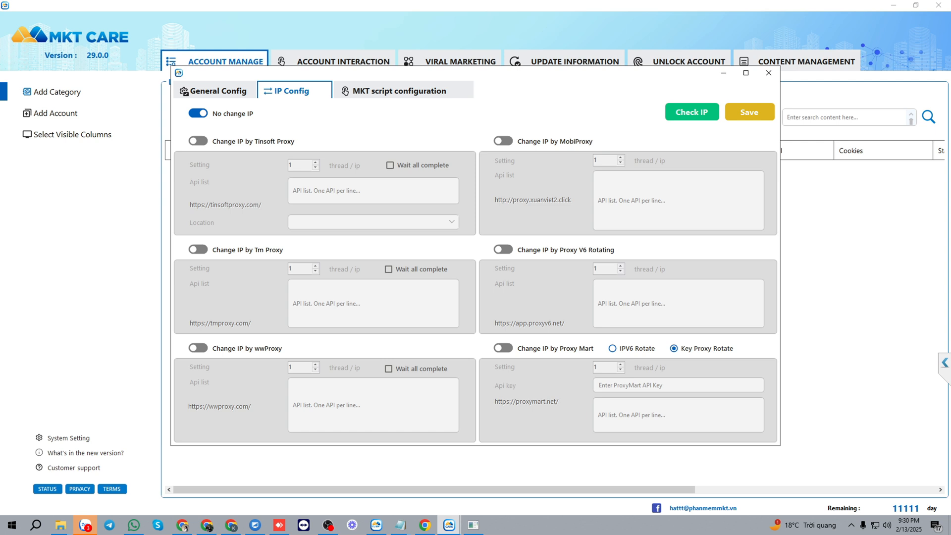
click(749, 111)
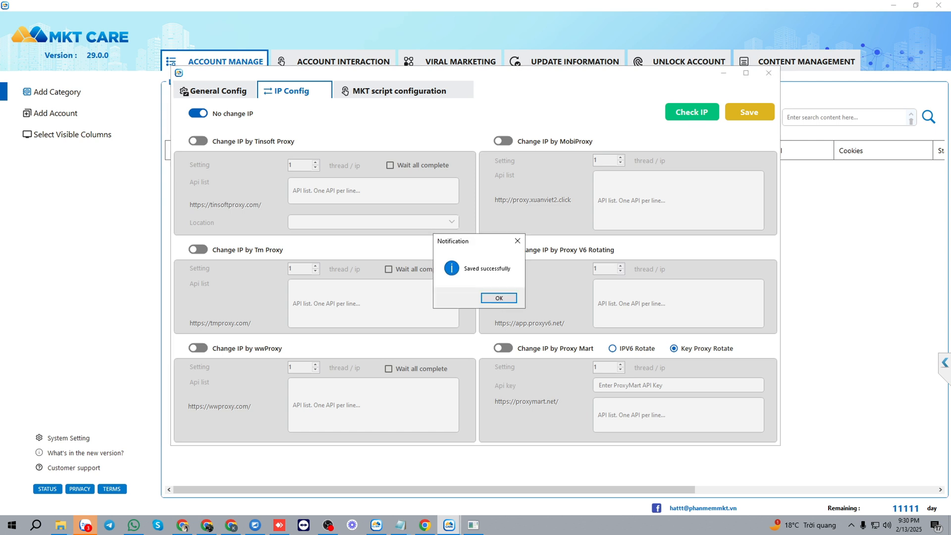
click(498, 297)
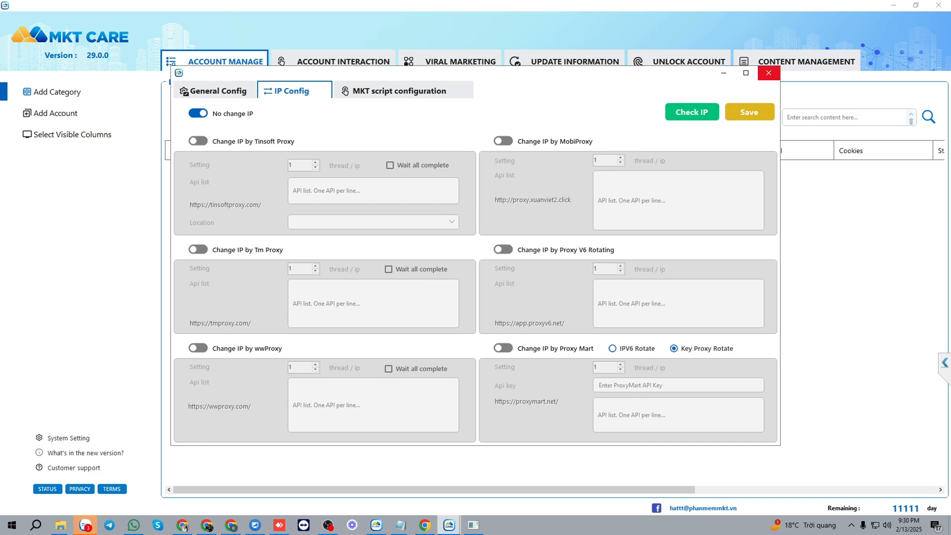
mouse_move(746, 73)
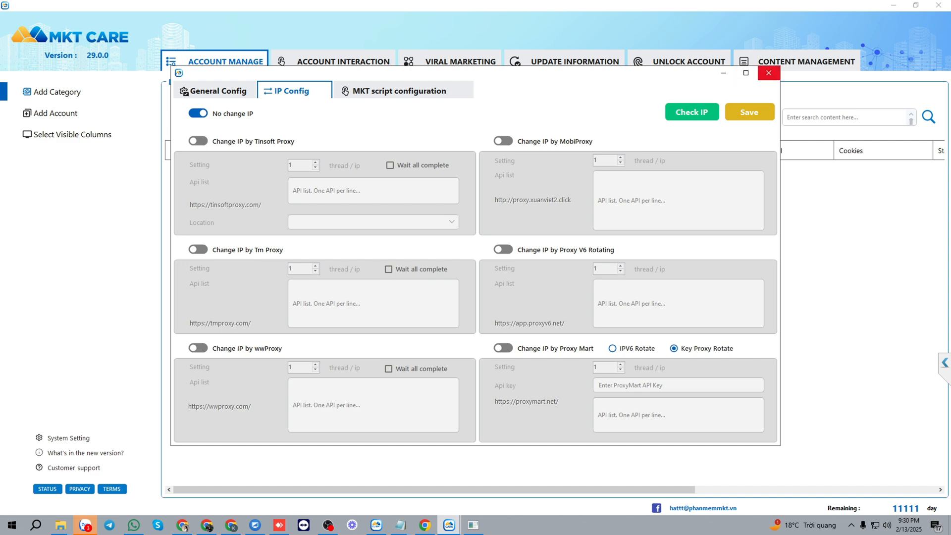